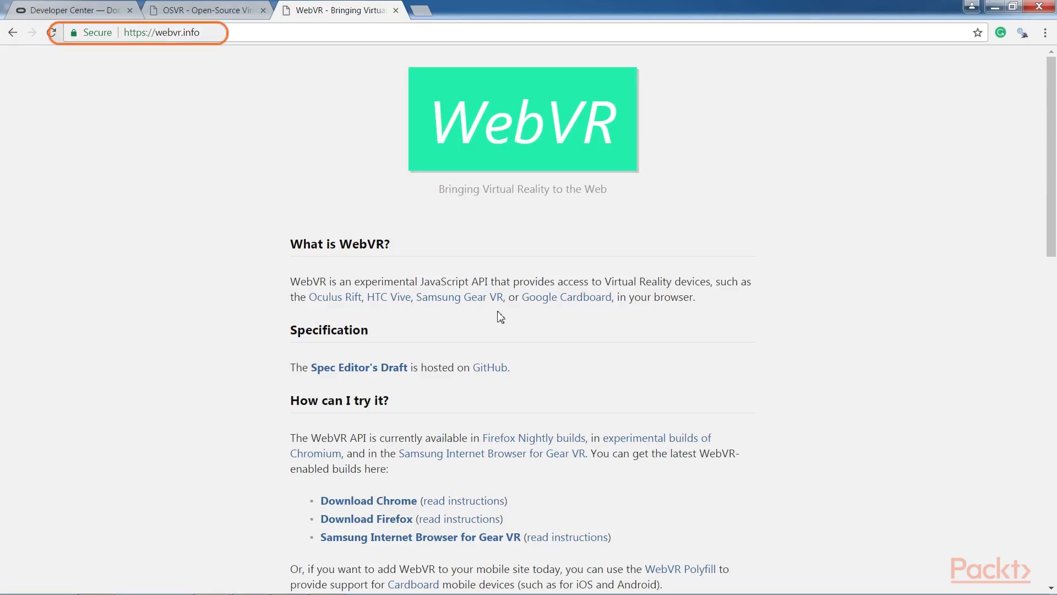
scroll("down", 3)
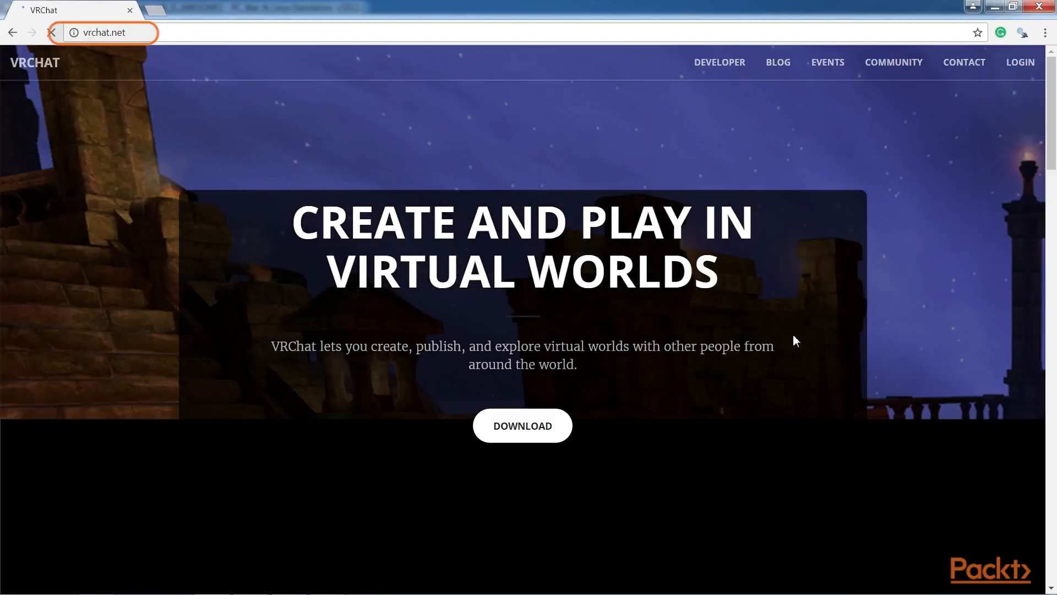
type("janusvr.com")
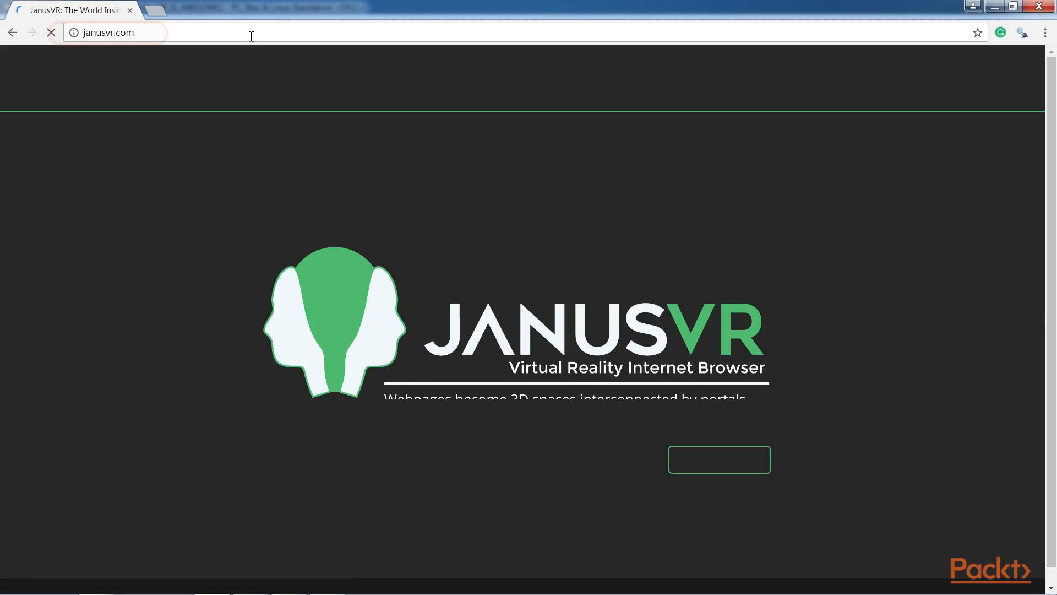